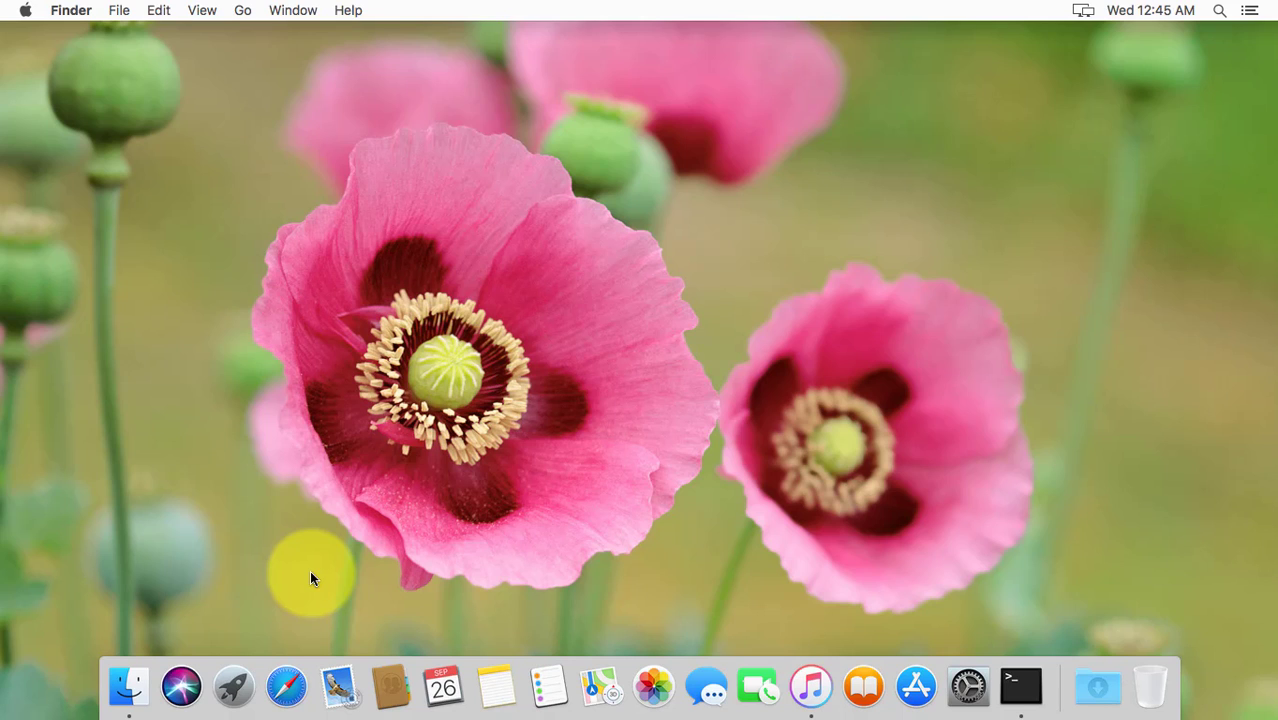
pyautogui.moveTo(238, 630)
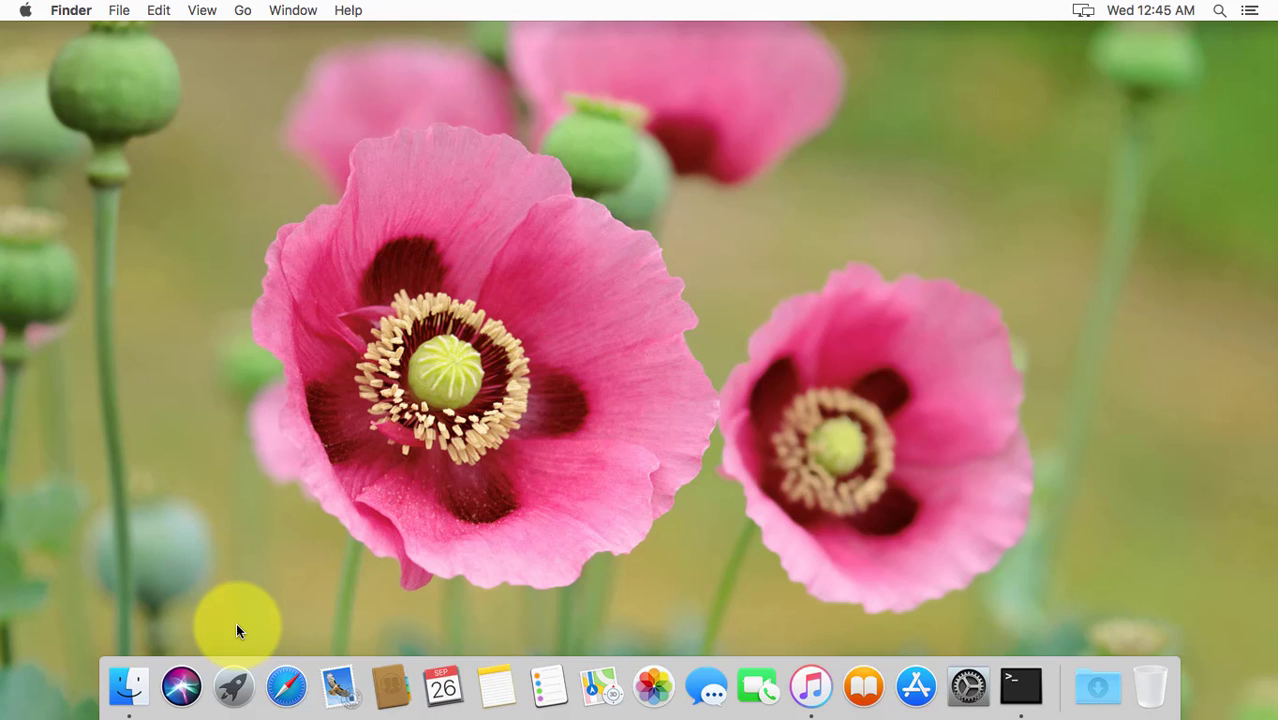
pyautogui.moveTo(286, 686)
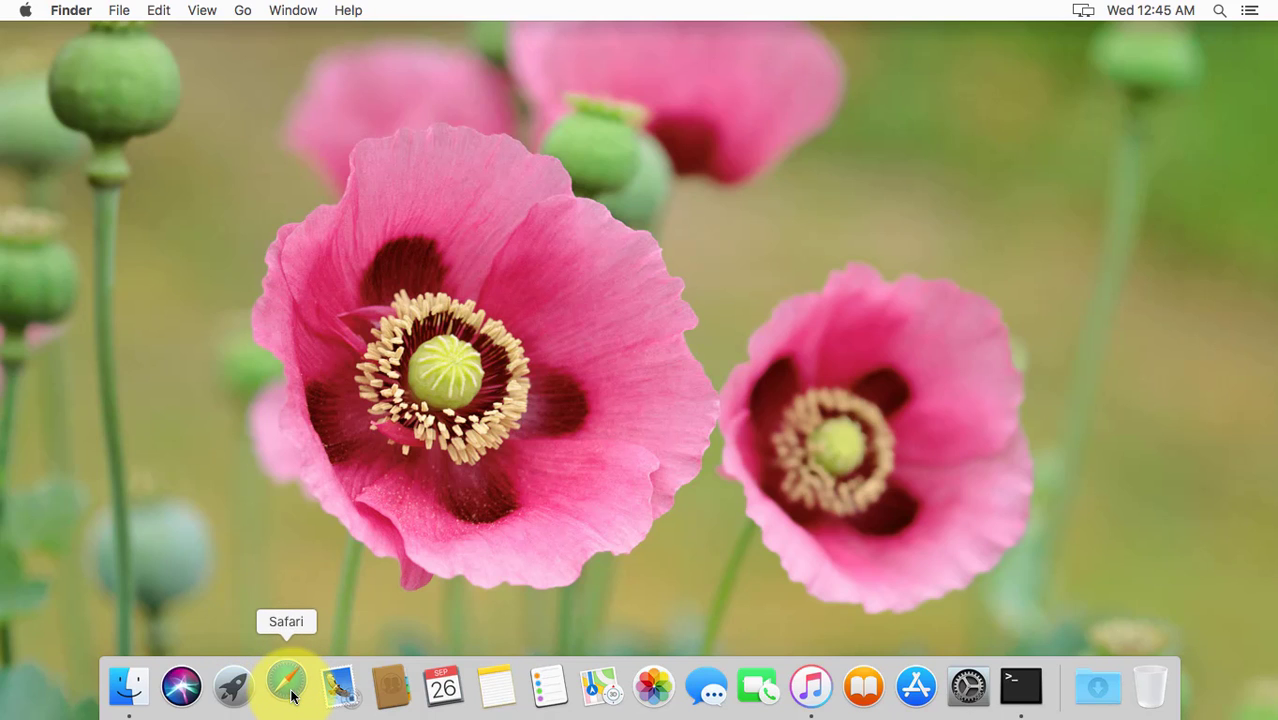
# Open Safari and load apple.com/in/macos/mojave/.
pyautogui.click(287, 686)
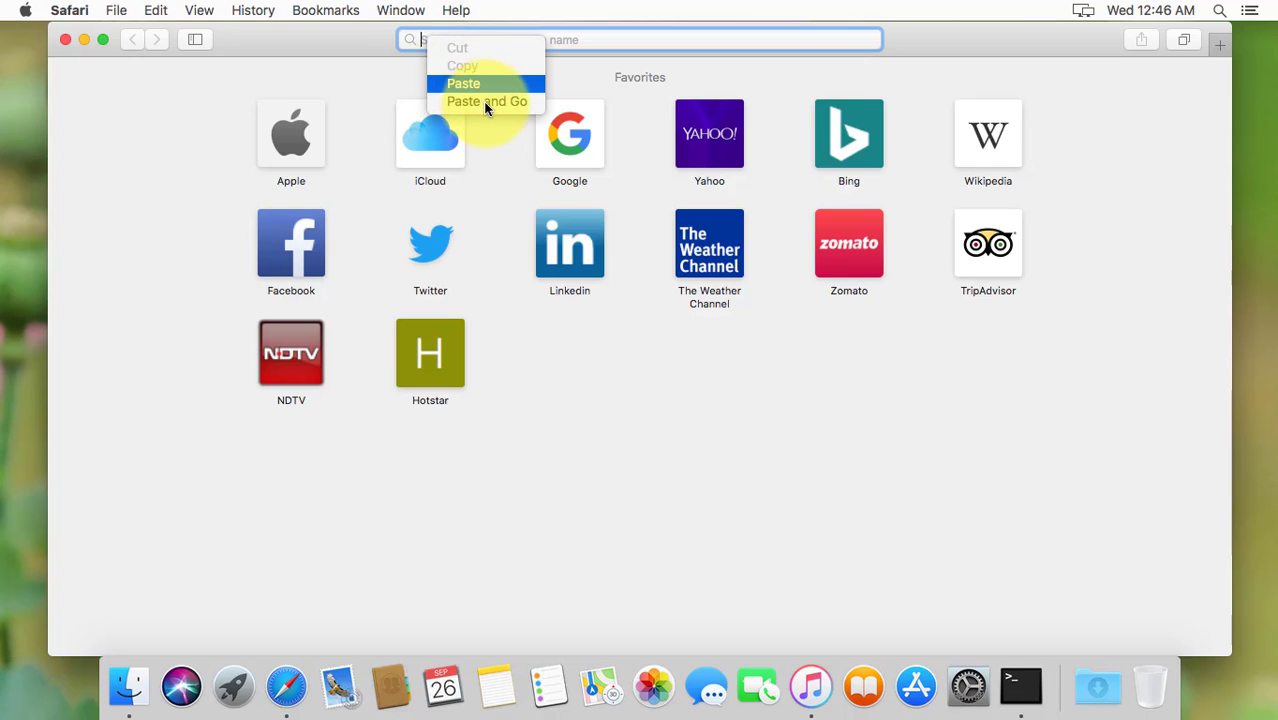
pyautogui.moveTo(476, 95)
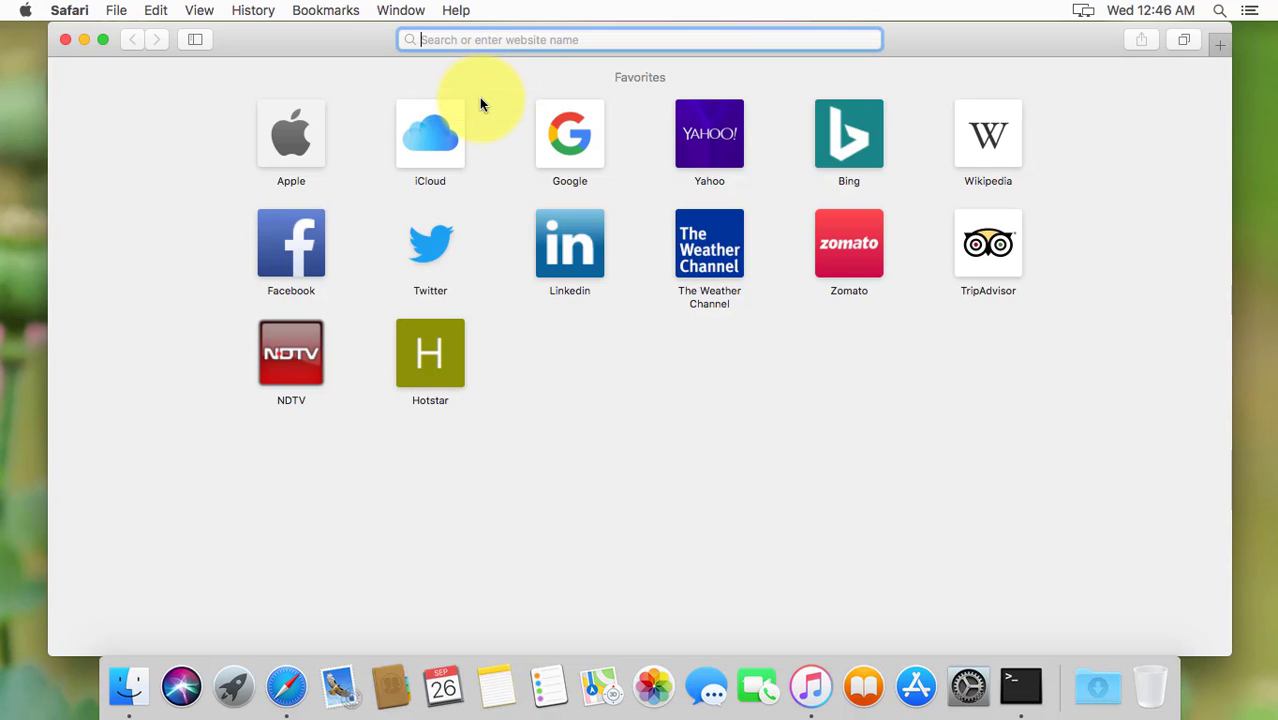
pyautogui.write('https://www.apple.com/in/macos/mojave/')
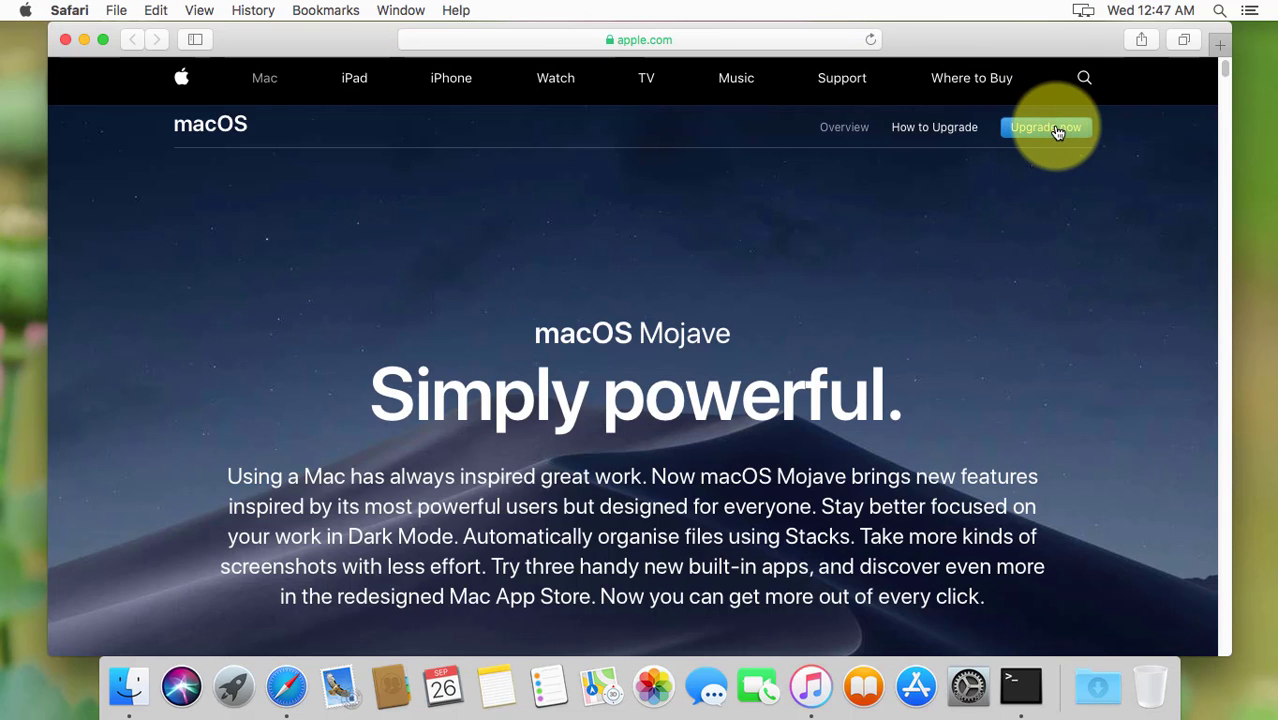
# Download macOS Mojave from its App Store page via Upgrade Now.
pyautogui.click(1045, 127)
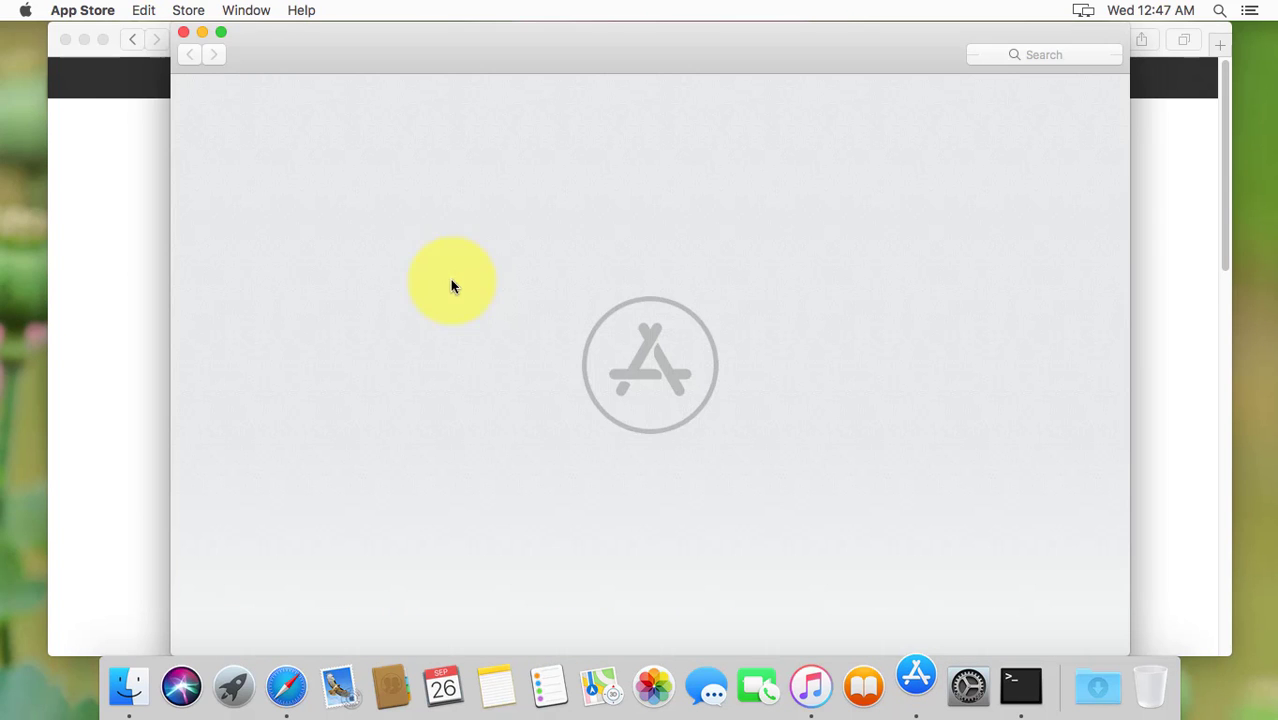
pyautogui.moveTo(660, 240)
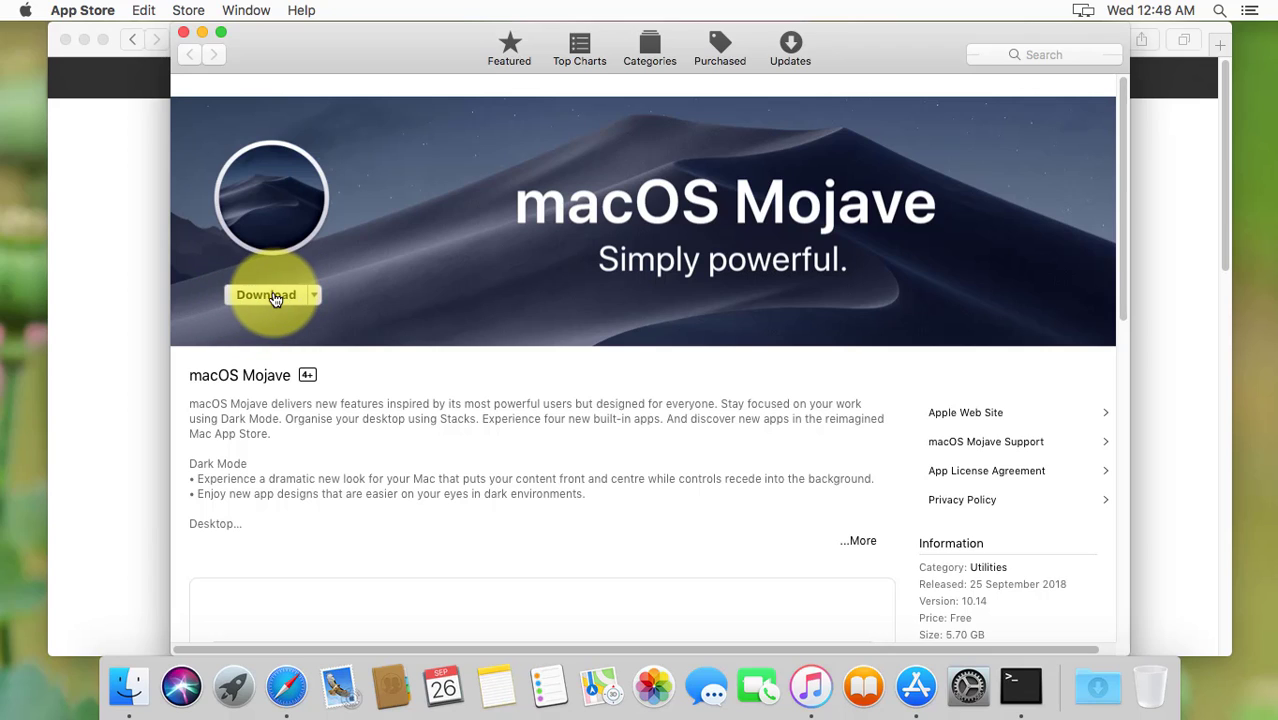
pyautogui.click(266, 294)
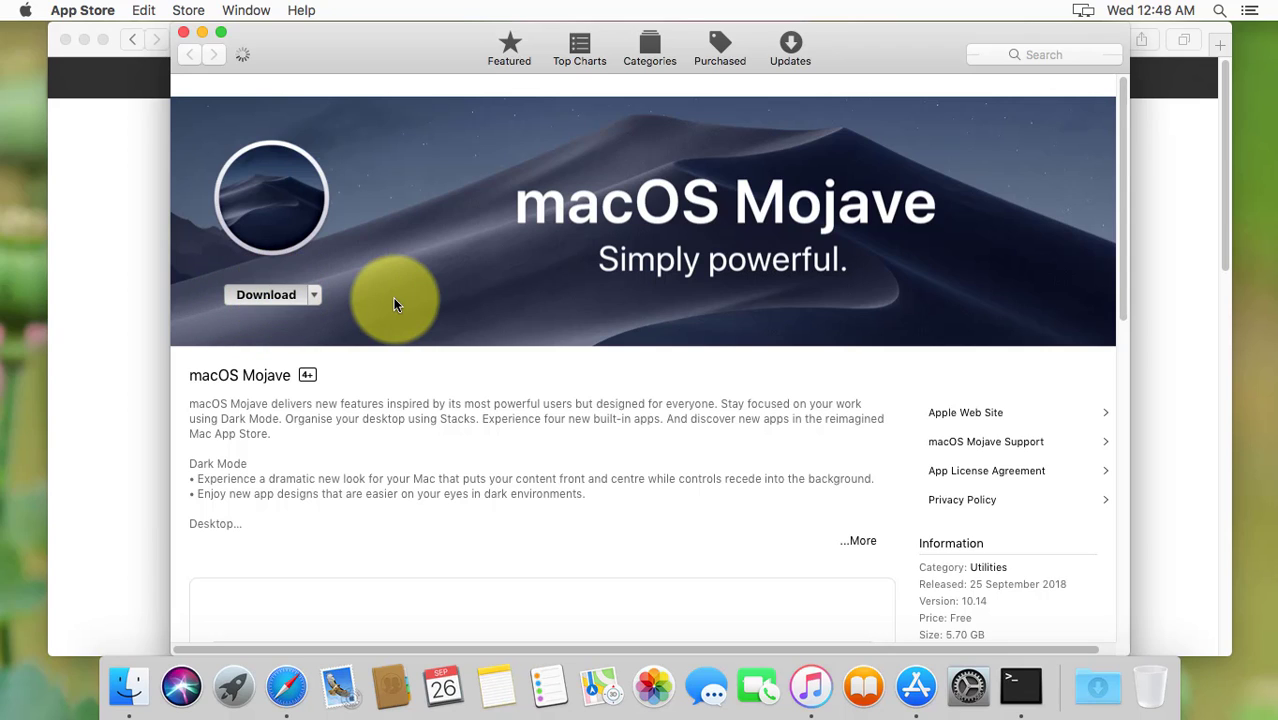
pyautogui.click(266, 294)
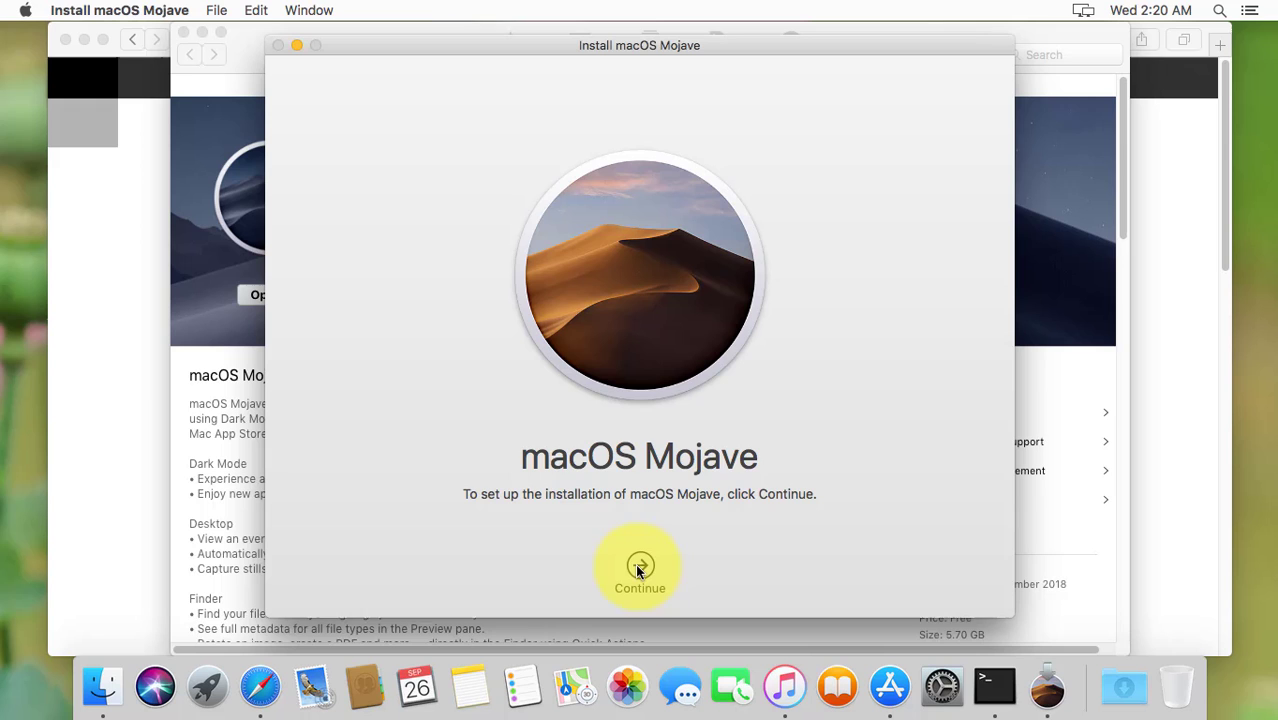
# Continue past the installer intro, read the licence, and agree to its terms.
pyautogui.click(639, 567)
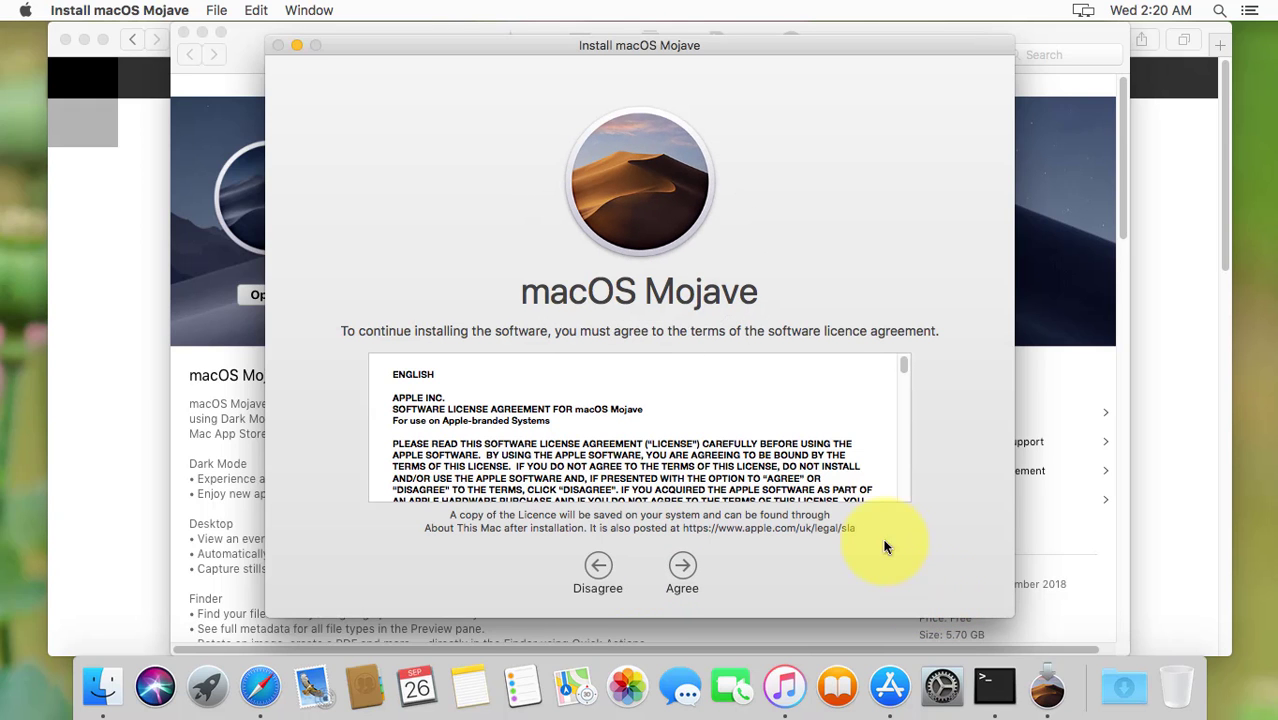
pyautogui.scroll(-3)
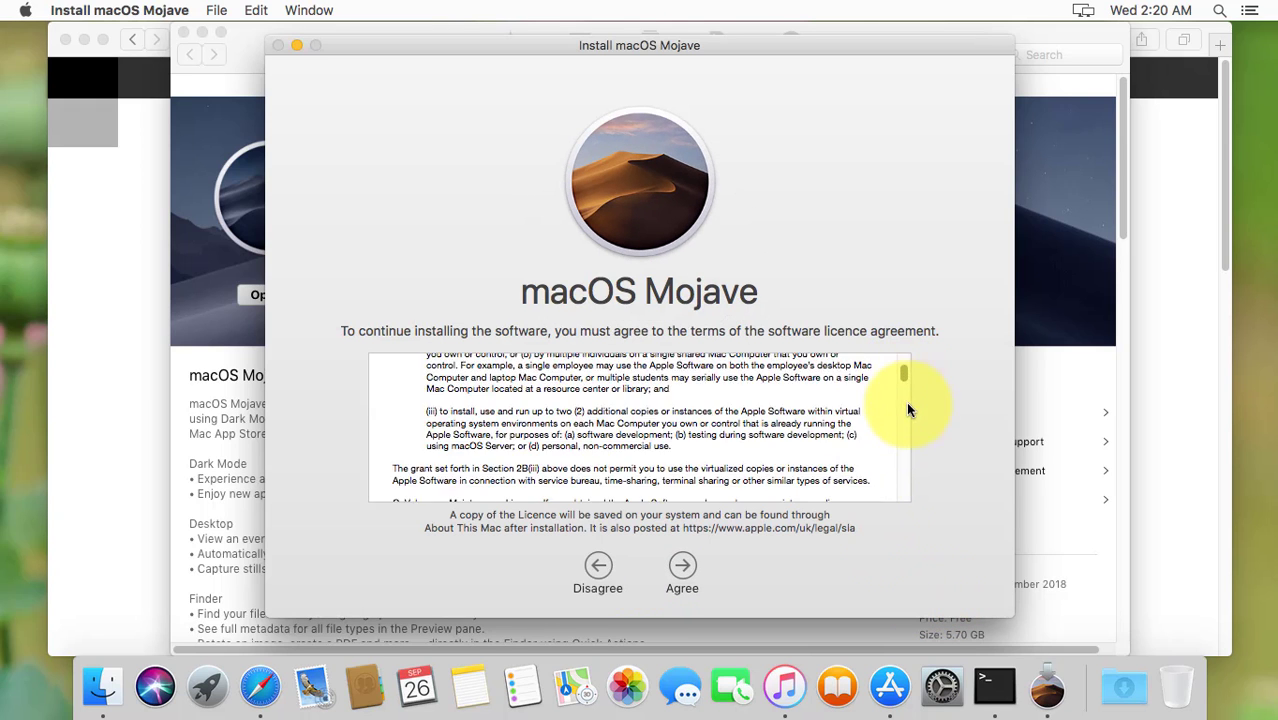
pyautogui.scroll(-3)
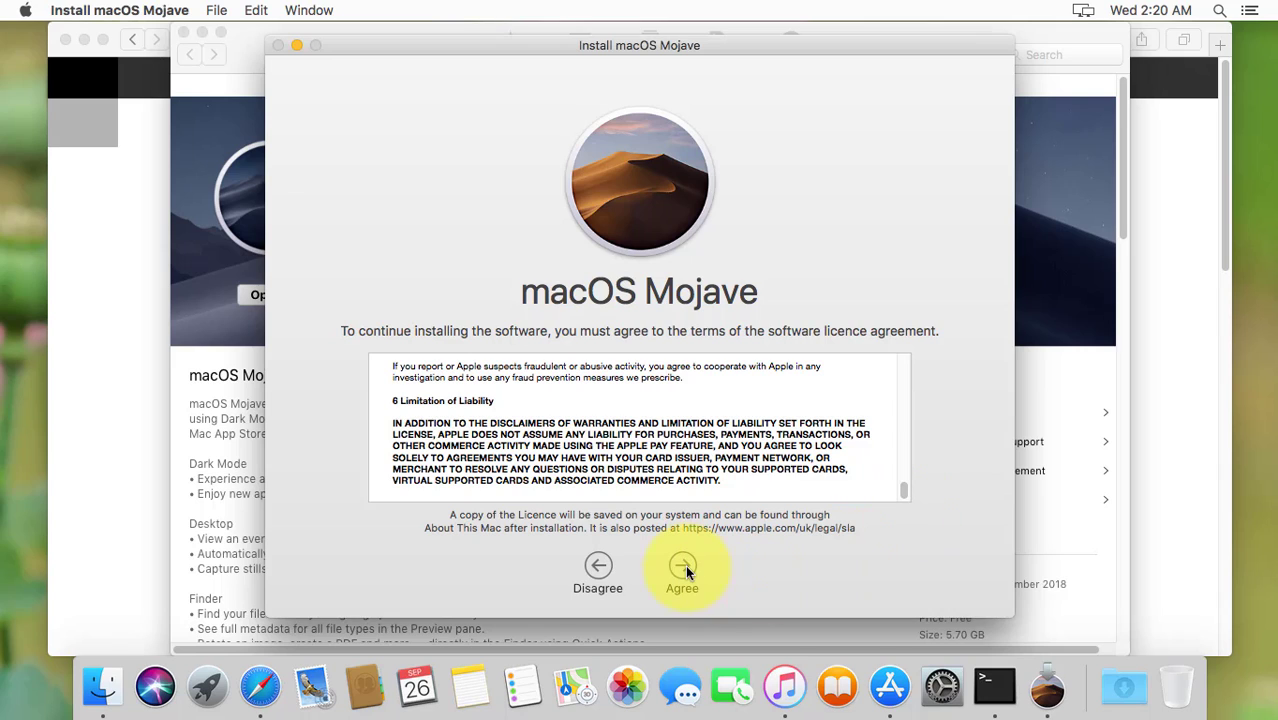
pyautogui.click(682, 570)
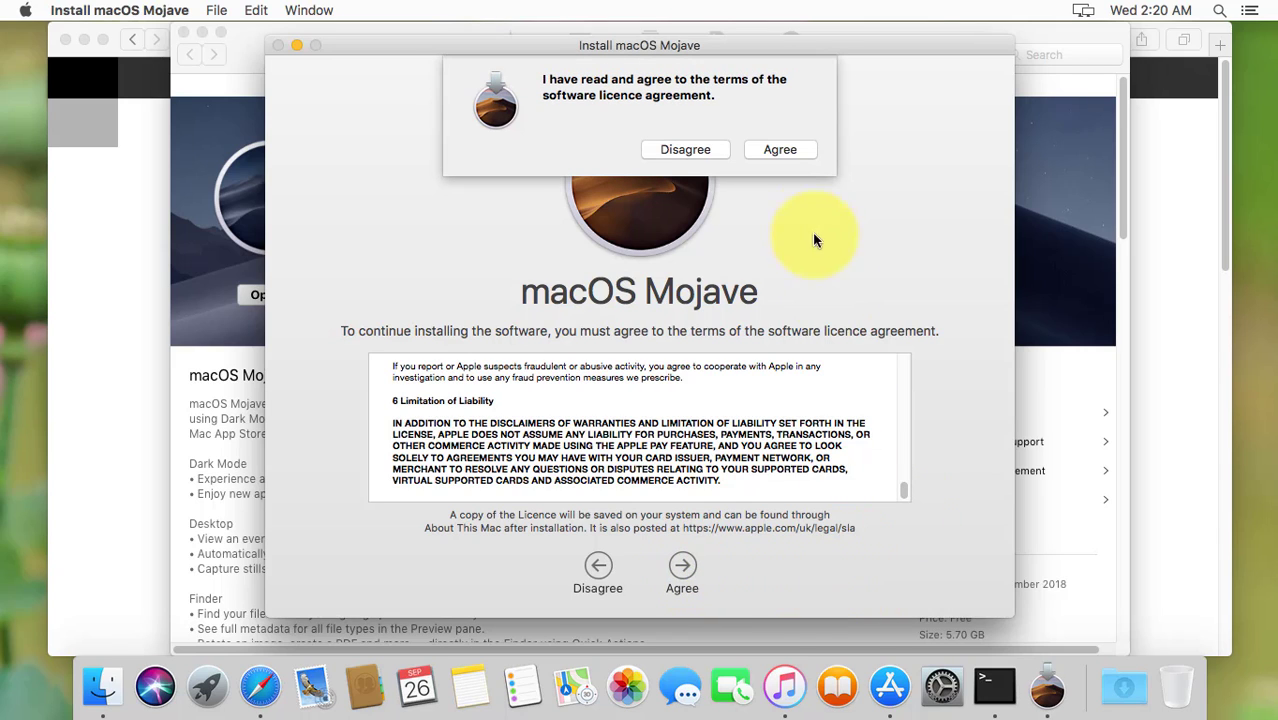
pyautogui.click(779, 149)
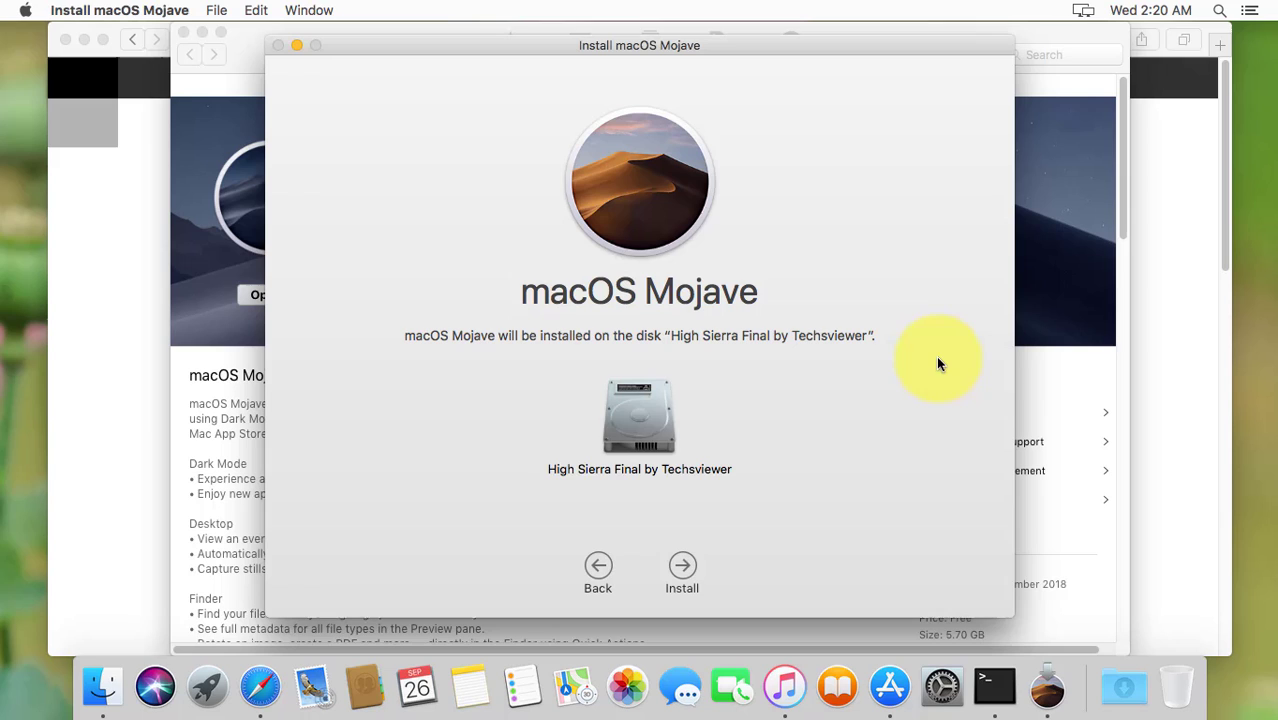
pyautogui.moveTo(682, 570)
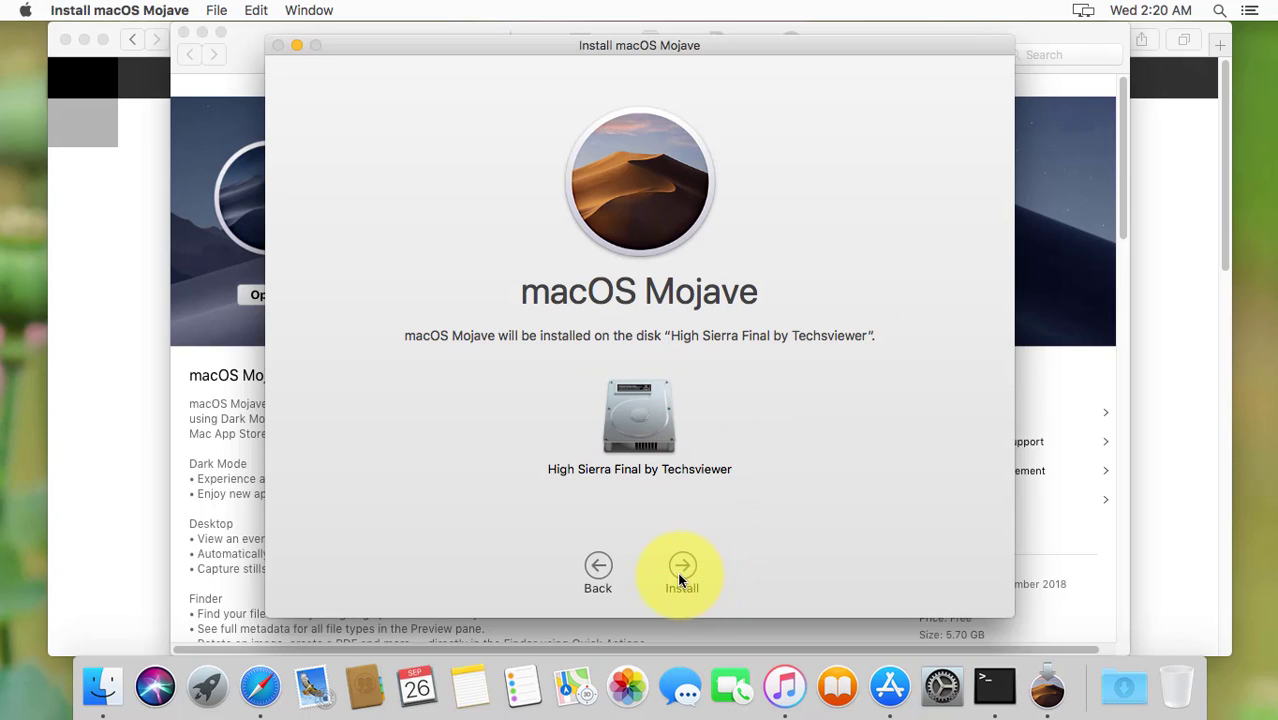
pyautogui.moveTo(800, 555)
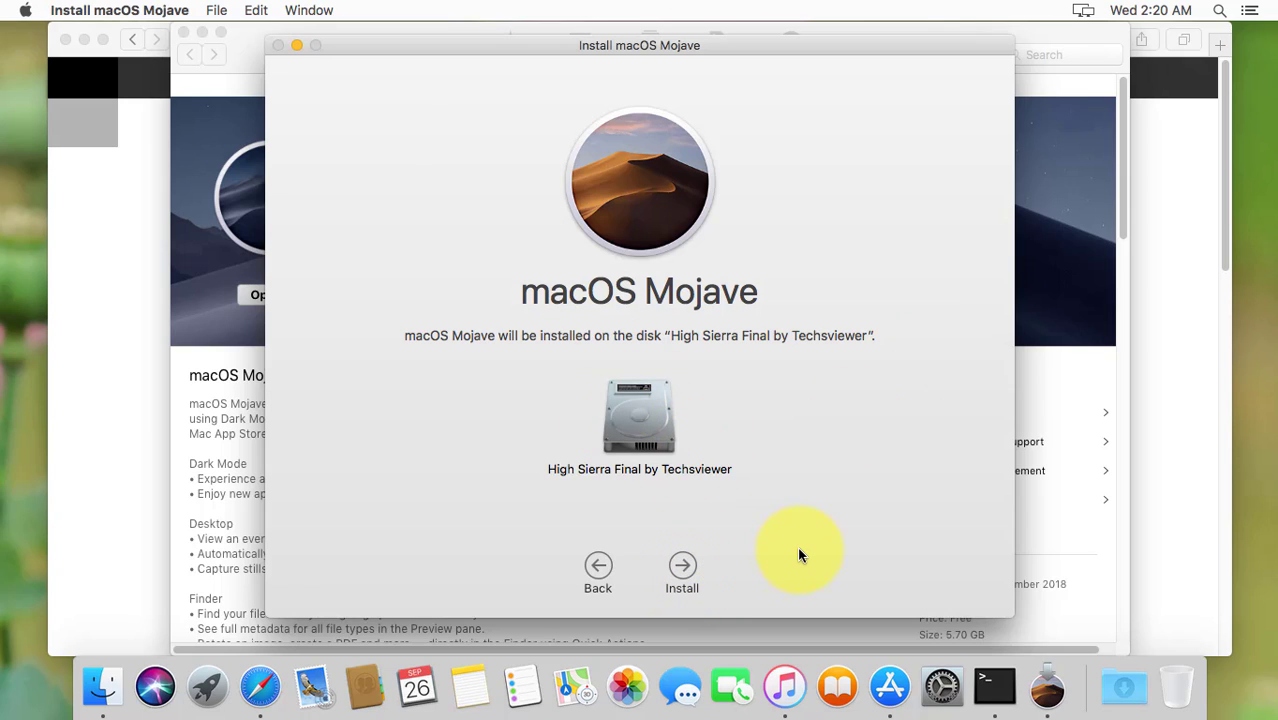
# Install Mojave on the High Sierra Final disk, authorizing the helper tool with the admin password.
pyautogui.click(682, 565)
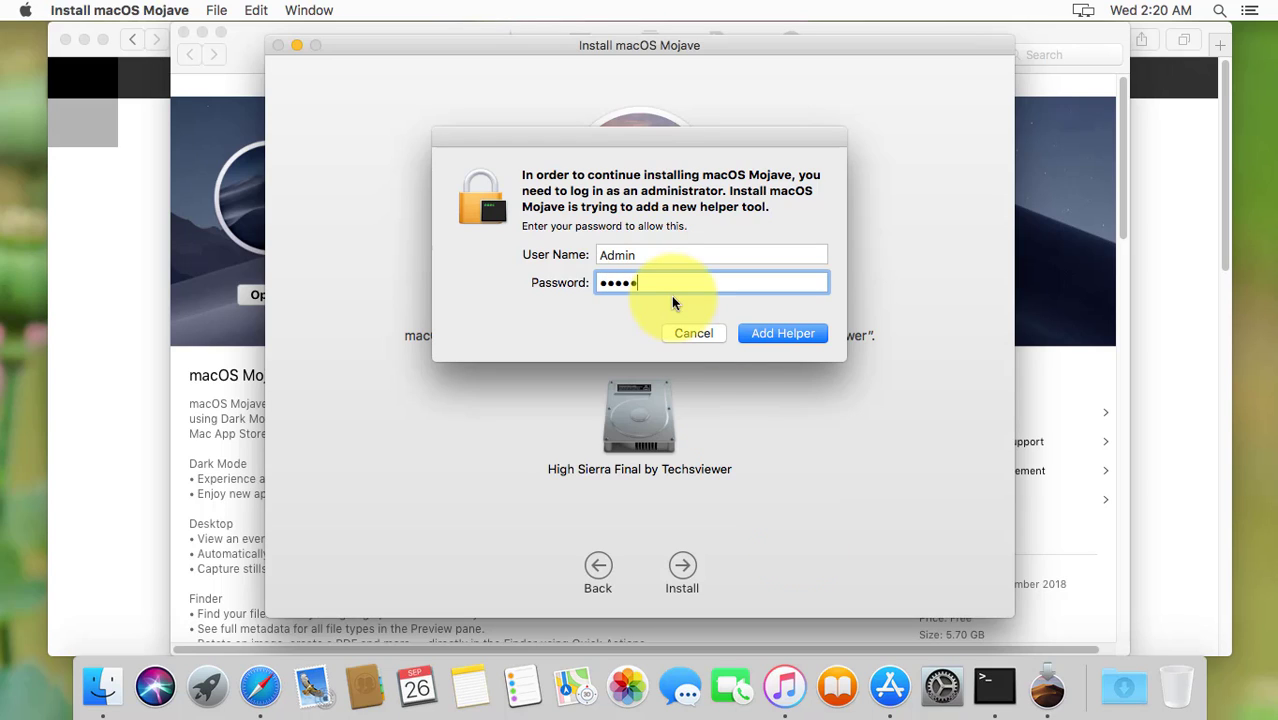
pyautogui.write('•••')
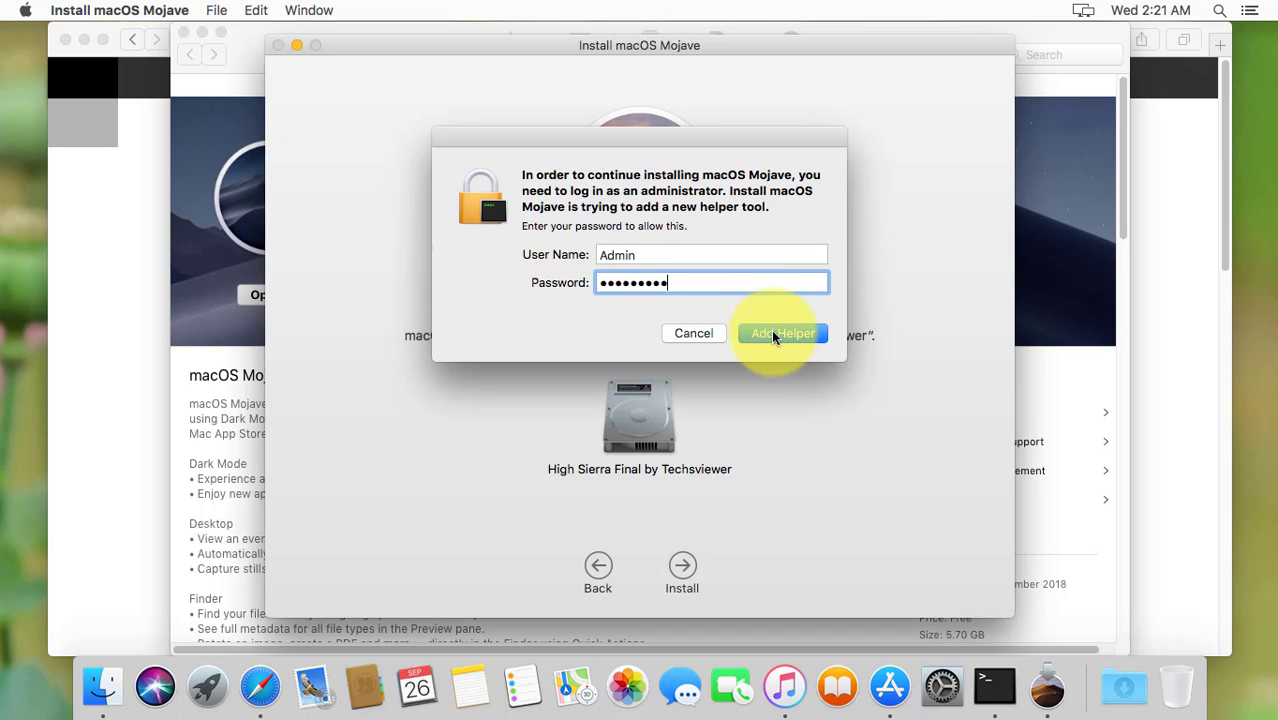
pyautogui.click(782, 333)
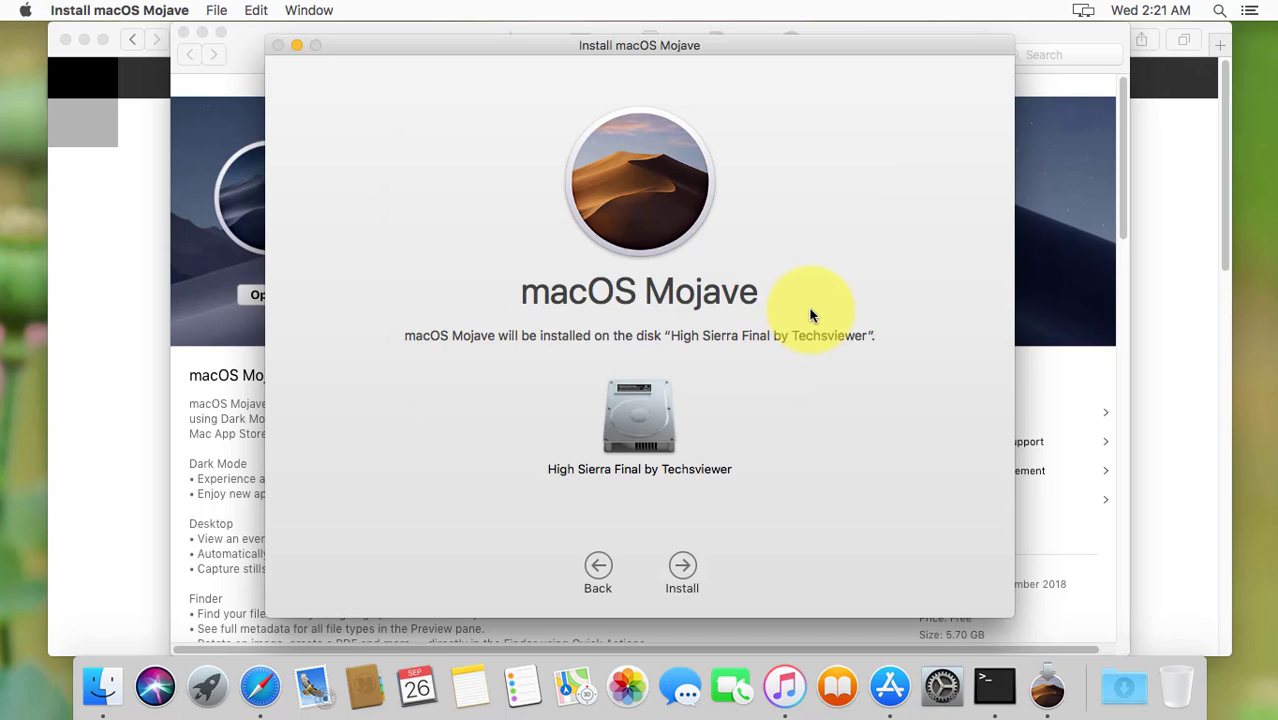
pyautogui.click(682, 565)
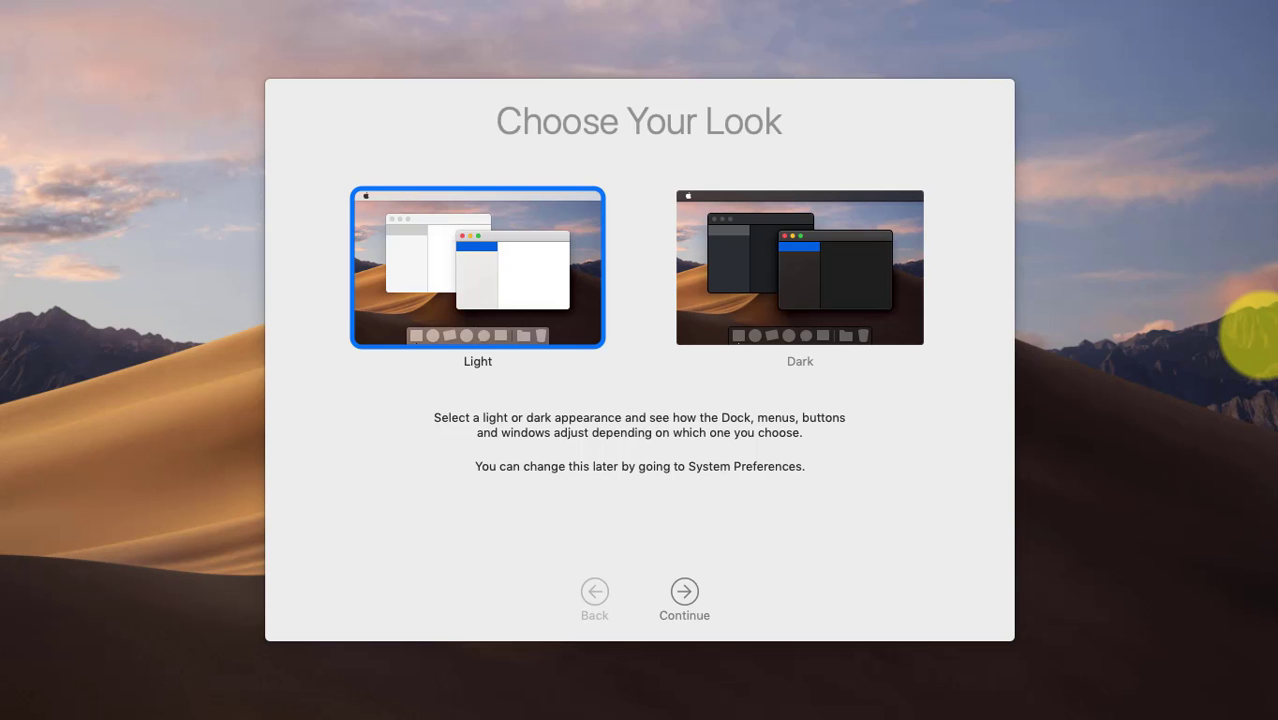
# Pick the Dark look on Choose Your Look and continue to the desktop.
pyautogui.click(800, 267)
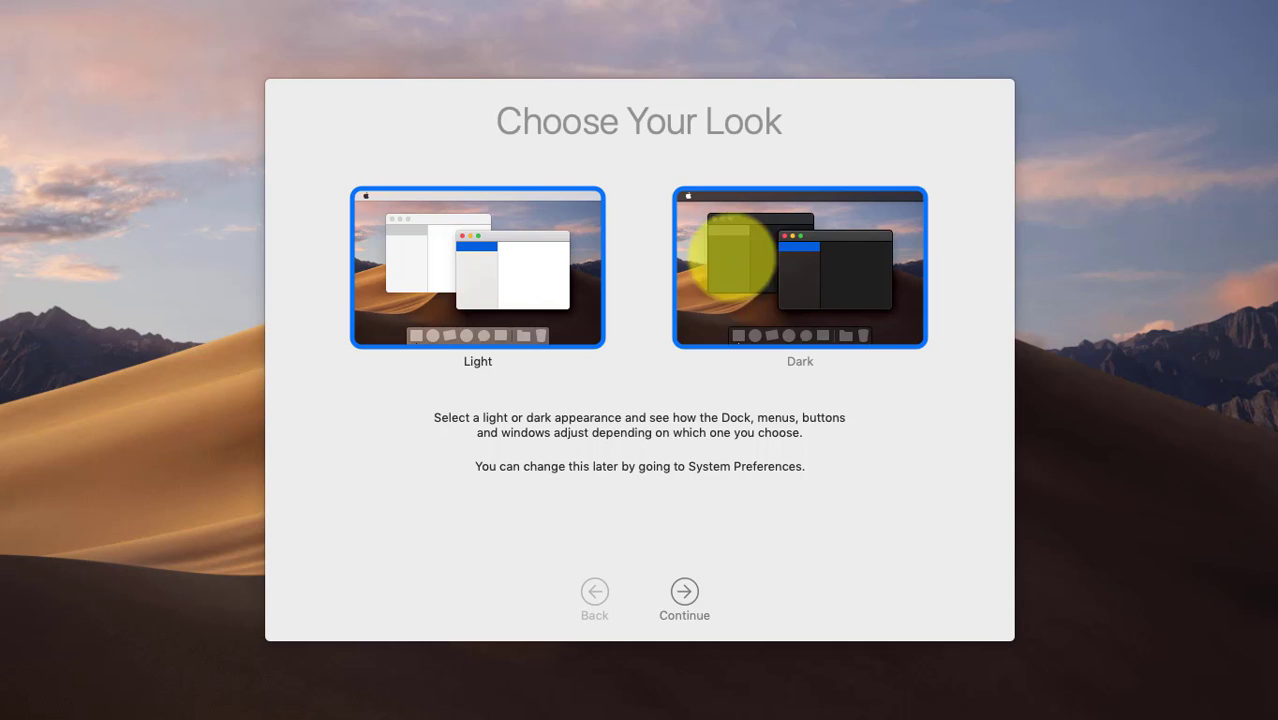
pyautogui.click(800, 267)
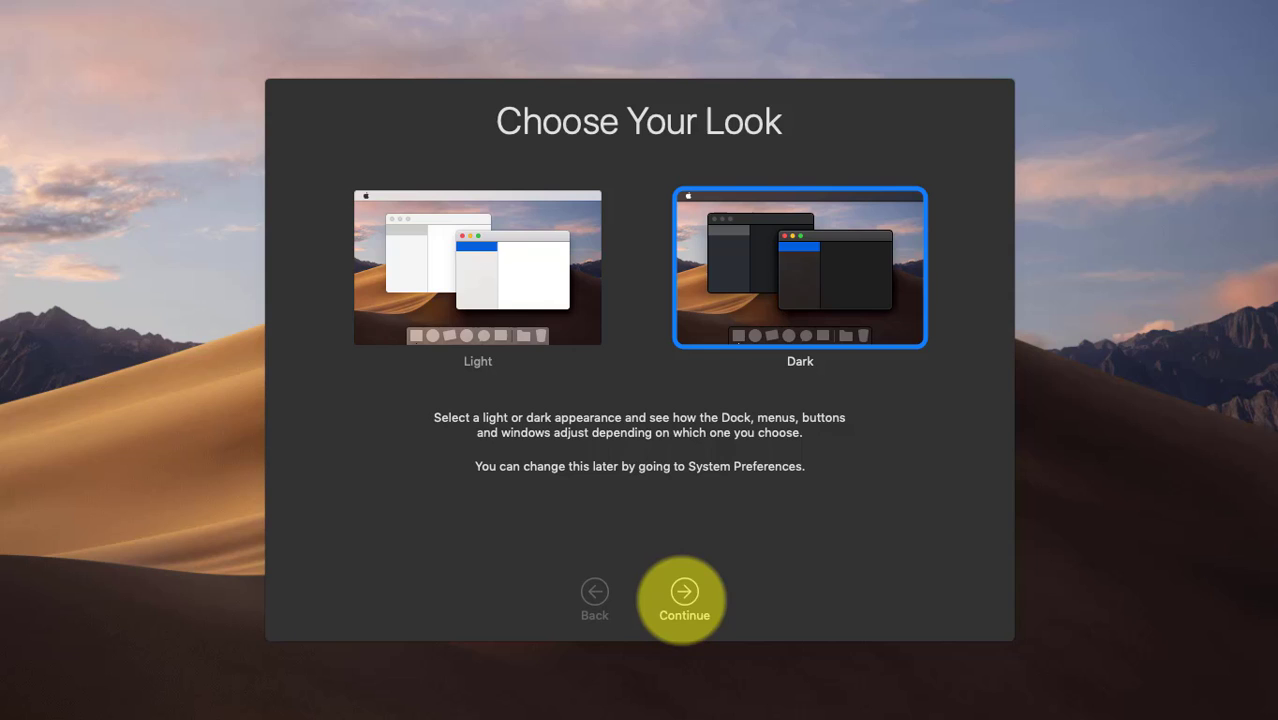
pyautogui.click(684, 600)
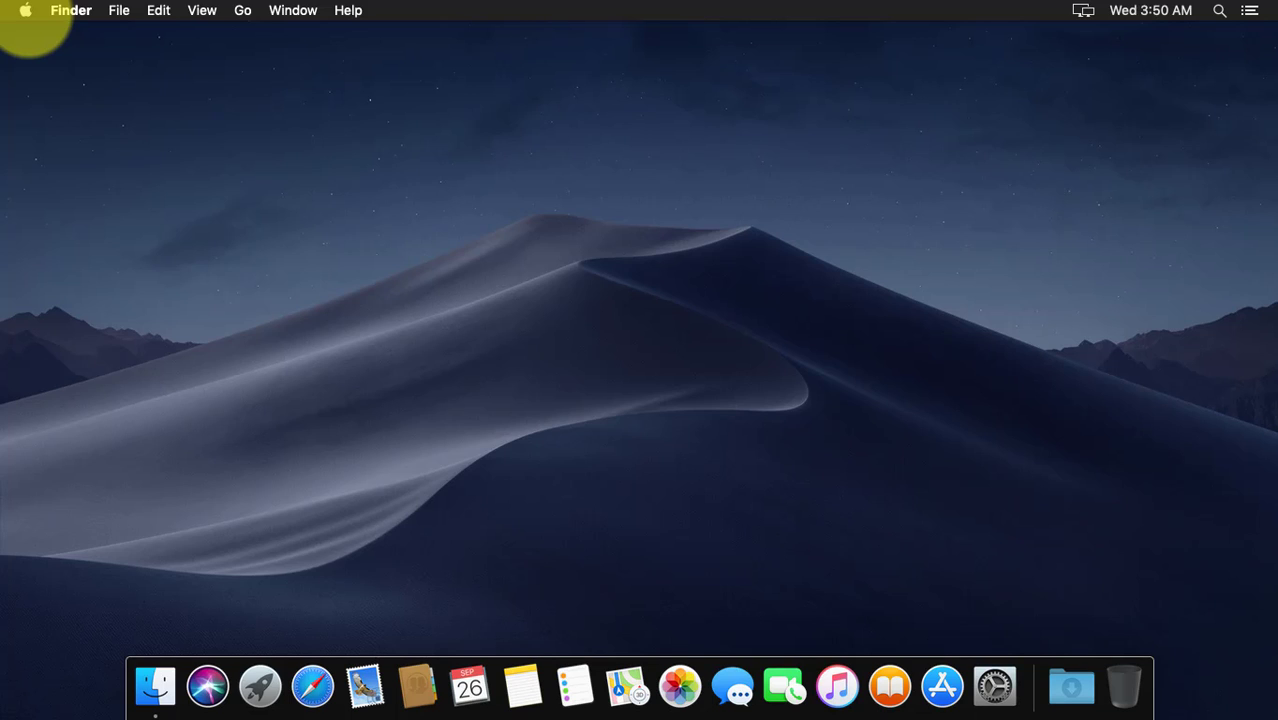
# Open About This Mac from the Apple menu to confirm version 10.14.
pyautogui.click(25, 10)
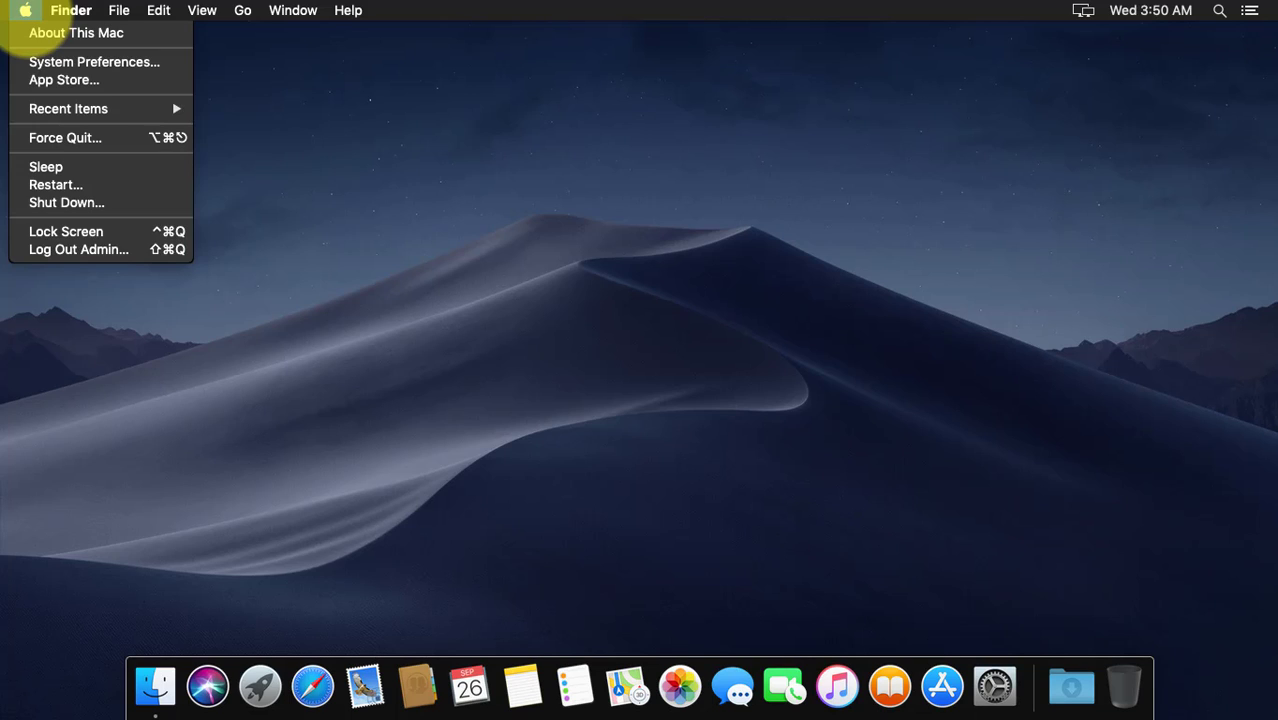
pyautogui.click(443, 313)
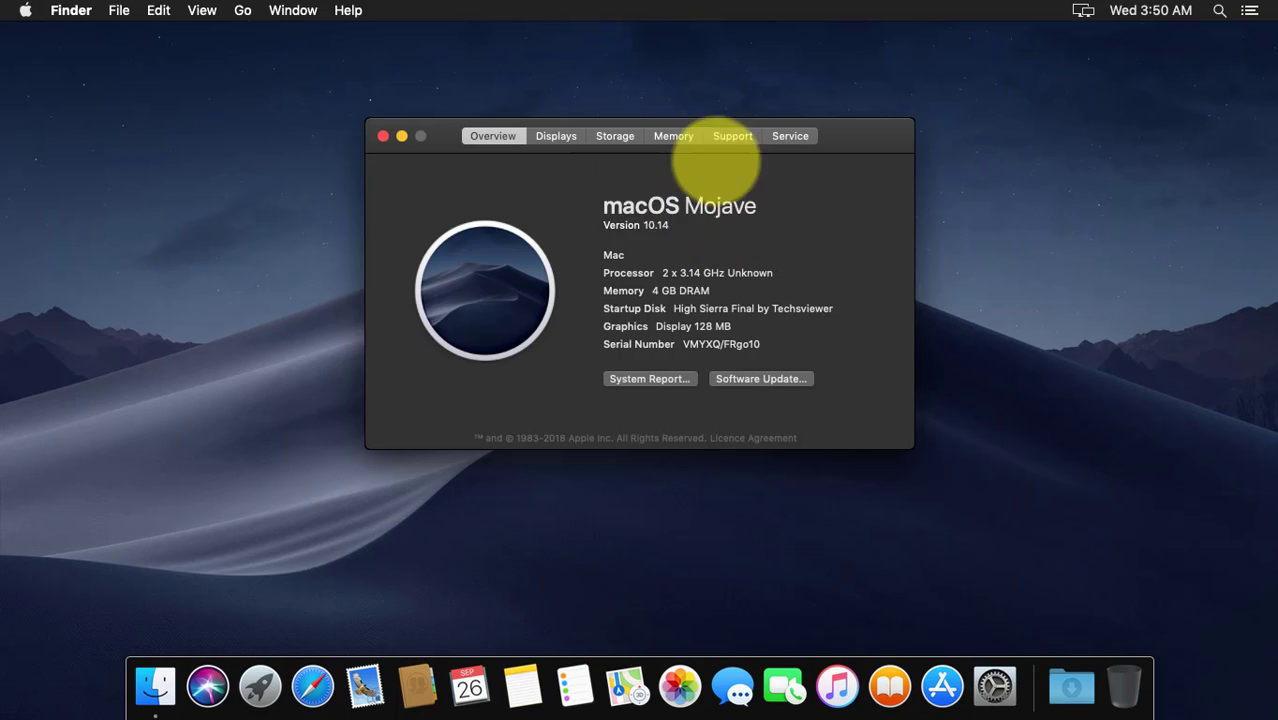
pyautogui.moveTo(693, 235)
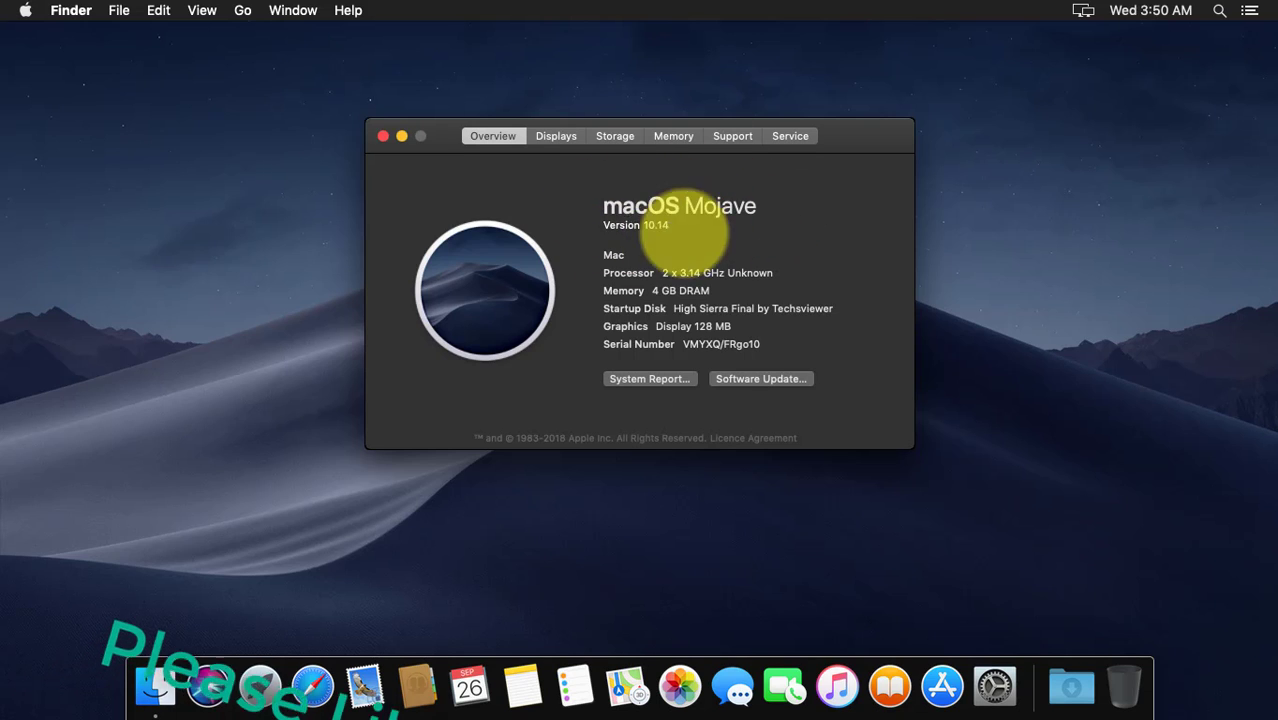